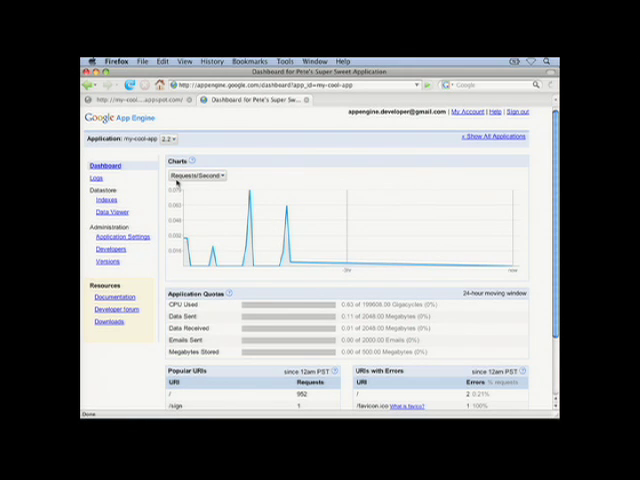
Scroll through the Dashboard charts and quotas, then go to the app's Logs page
scroll("down", 3)
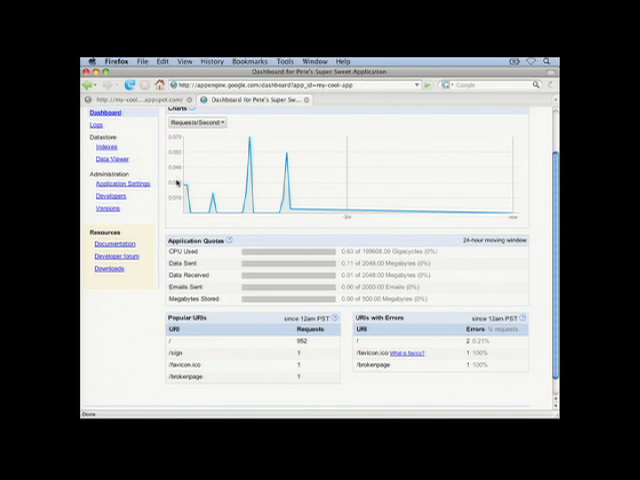
scroll("up", 3)
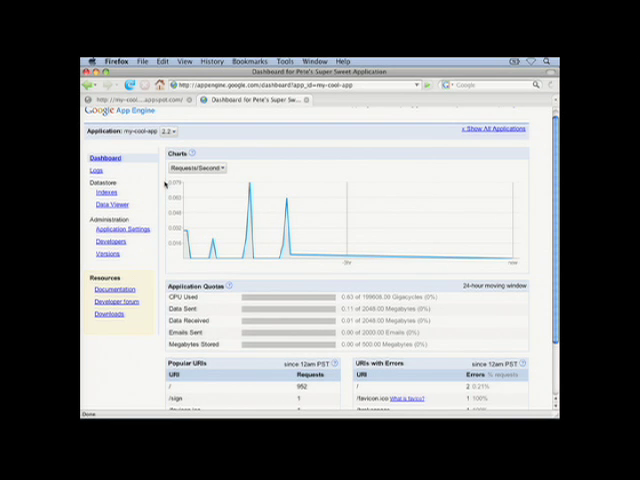
left_click(97, 180)
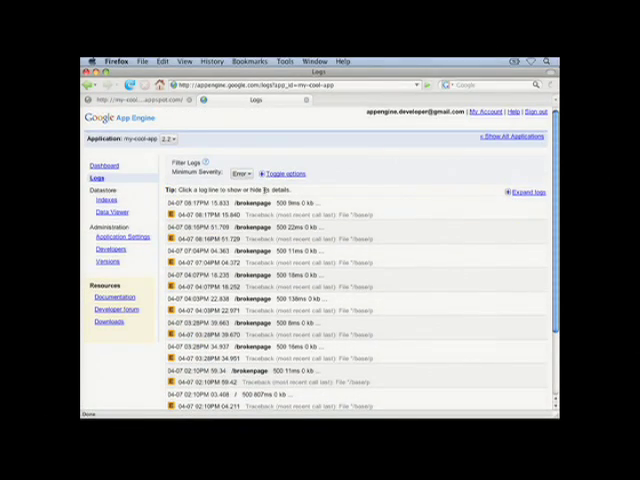
Read a /brokenpage ZeroDivisionError traceback at Error severity, then view the Greeting entities
left_click(240, 173)
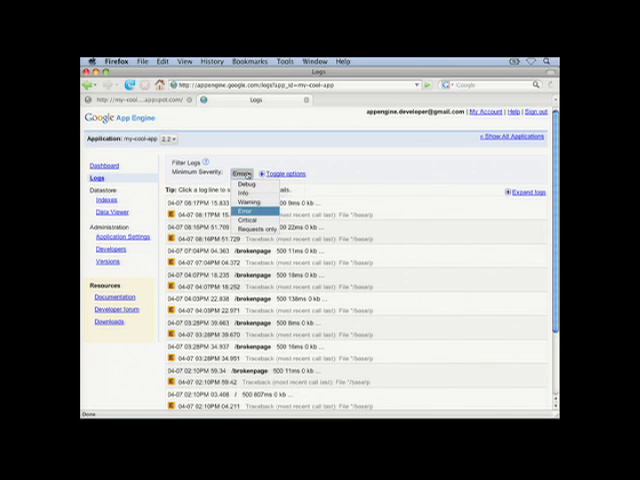
left_click(251, 212)
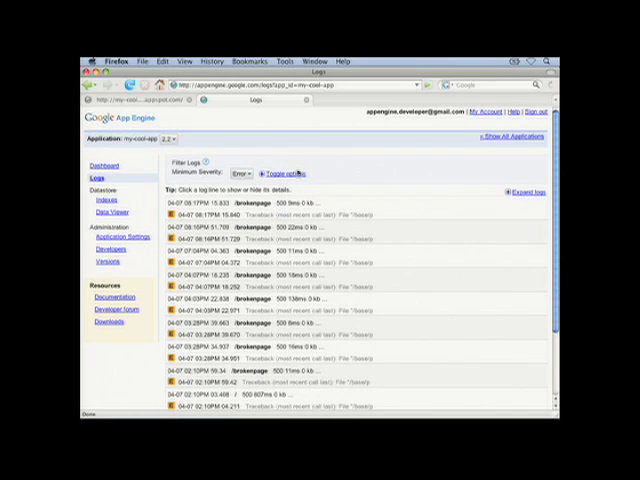
left_click(281, 173)
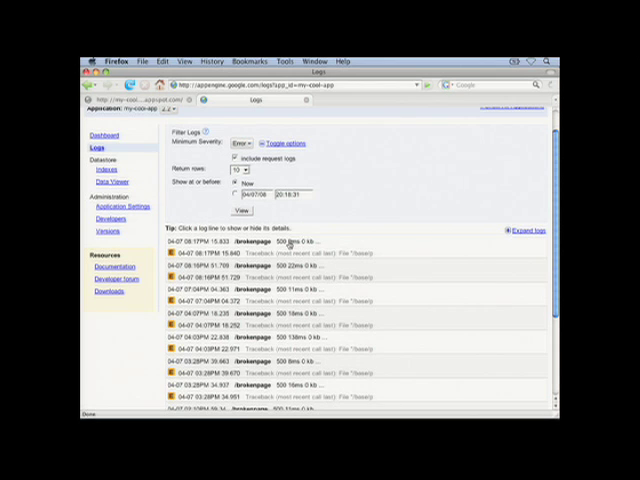
left_click(300, 243)
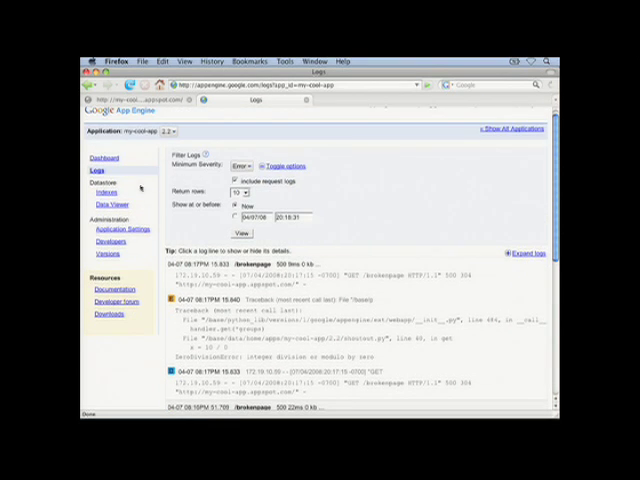
left_click(107, 212)
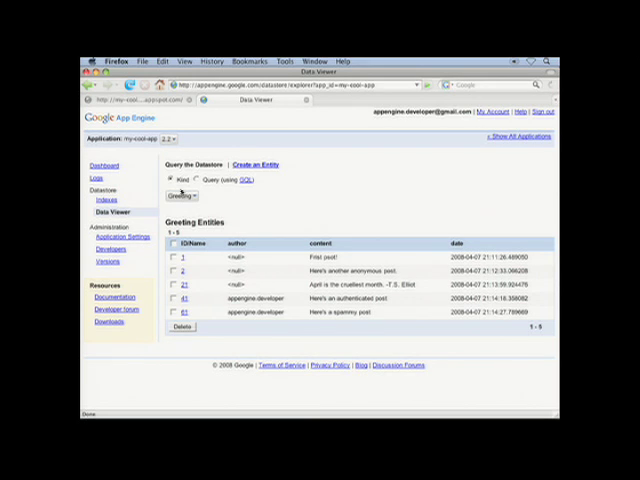
Enter the GQL query SELECT * FROM Greeting where content='Frist psot!'
left_click(182, 194)
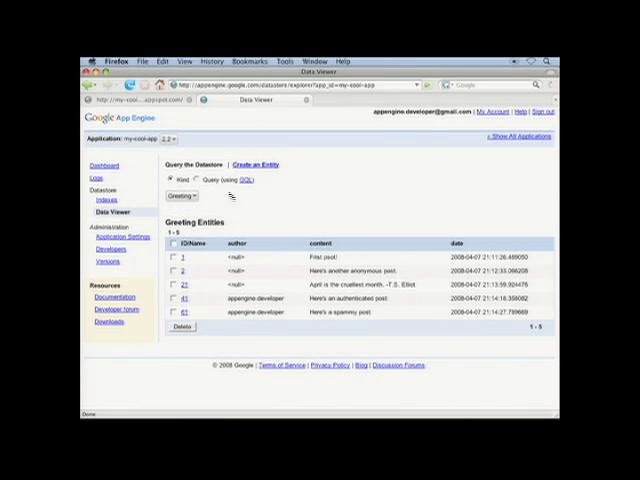
left_click(203, 180)
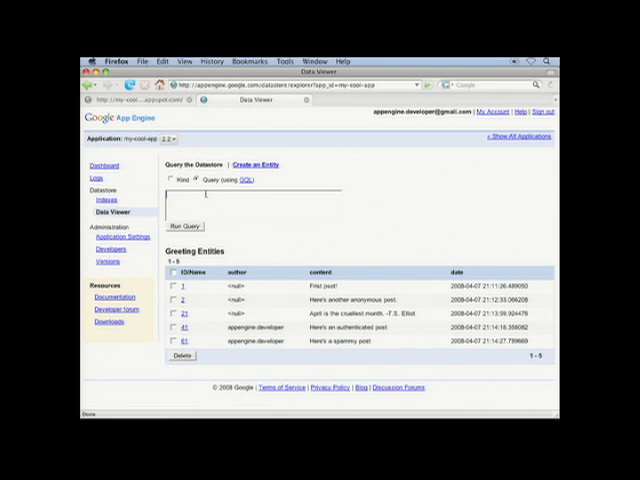
type("SELECT")
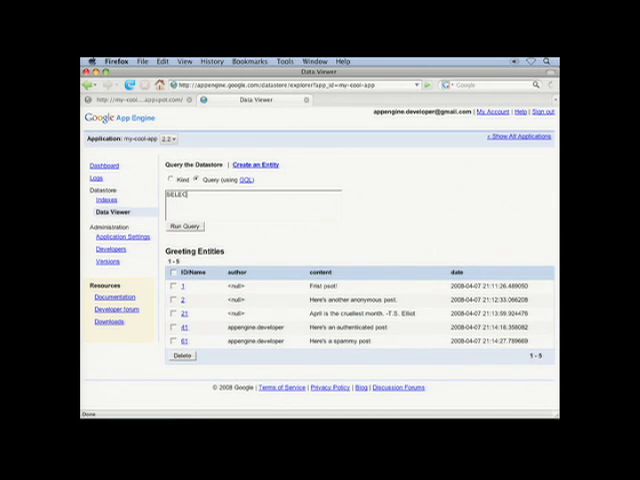
type("* FROM G")
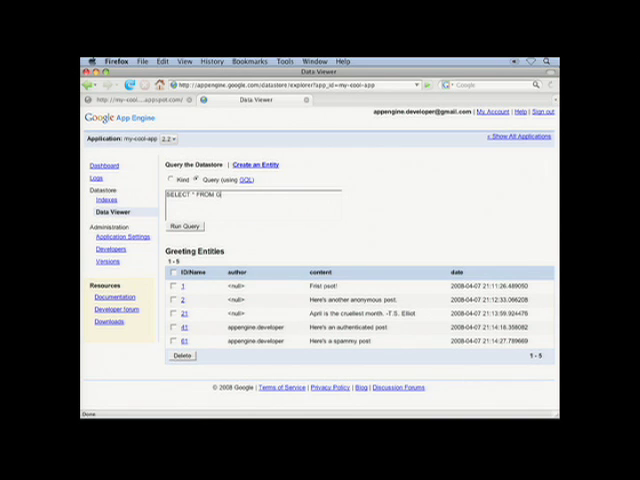
type("reeting")
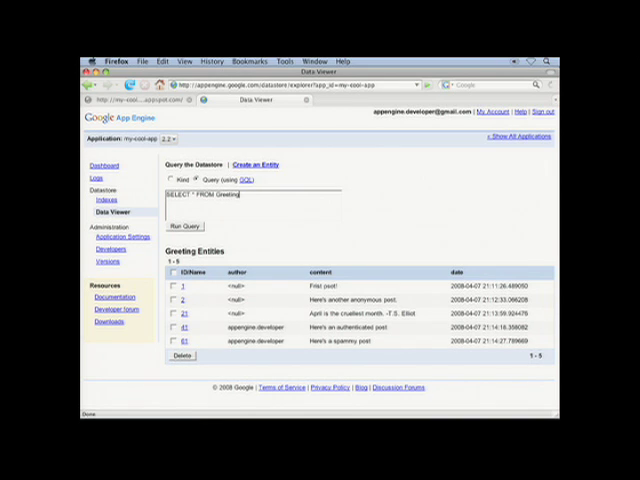
type("where content='Frist psot")
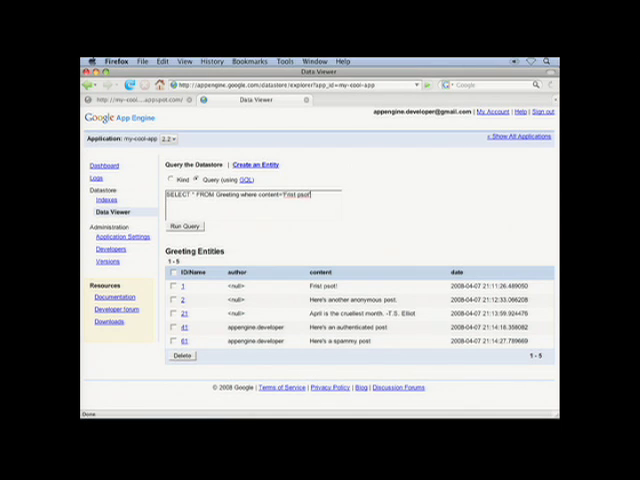
Run the query and open the matching Greeting entity, ID 1
left_click(184, 226)
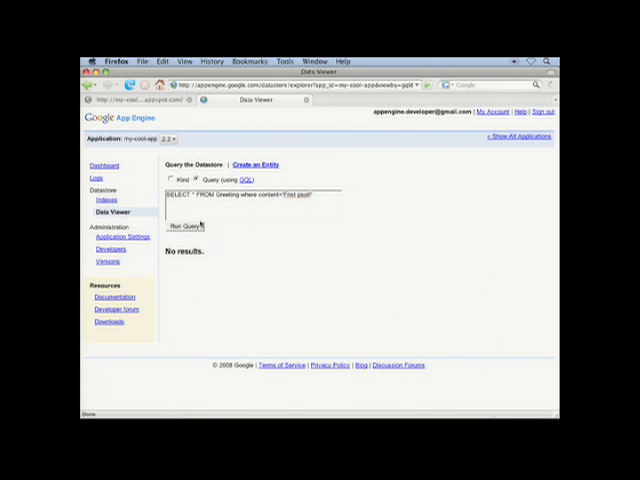
left_click(184, 225)
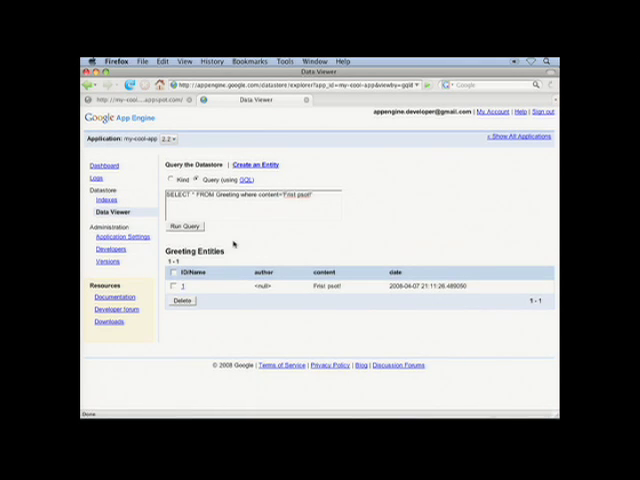
left_click(177, 287)
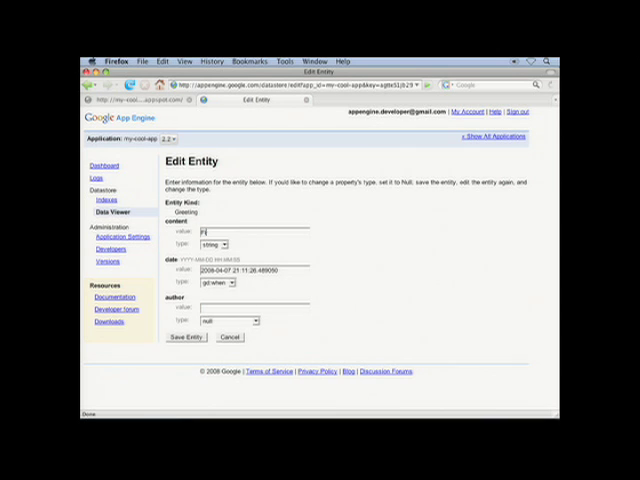
Change the Greeting content to 'First post!' and save the entity
type("First post!")
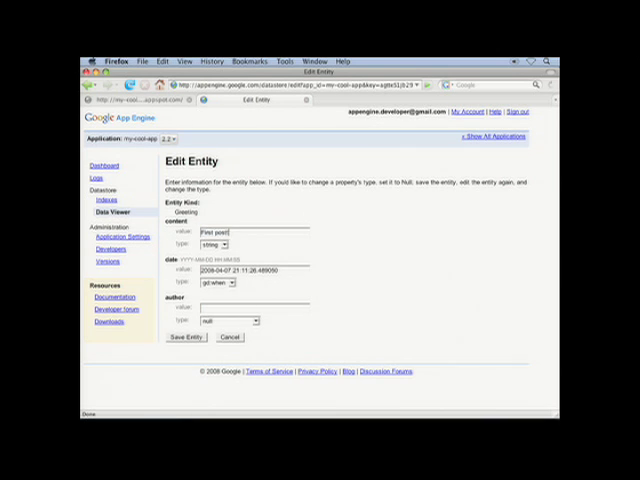
left_click(185, 337)
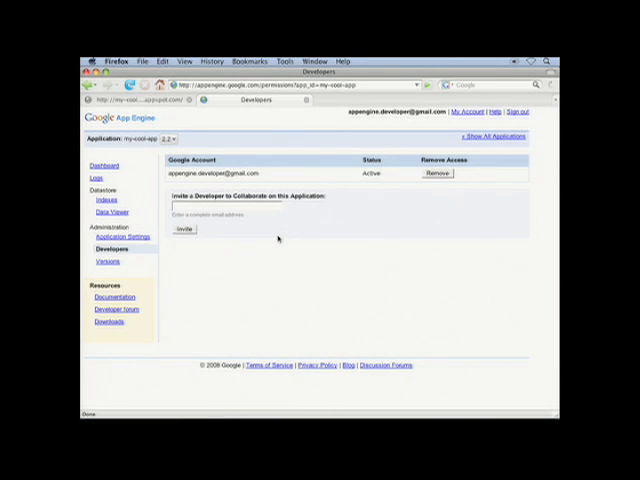
Open the Versions page listing versions 1.1 and 2.2
left_click(108, 261)
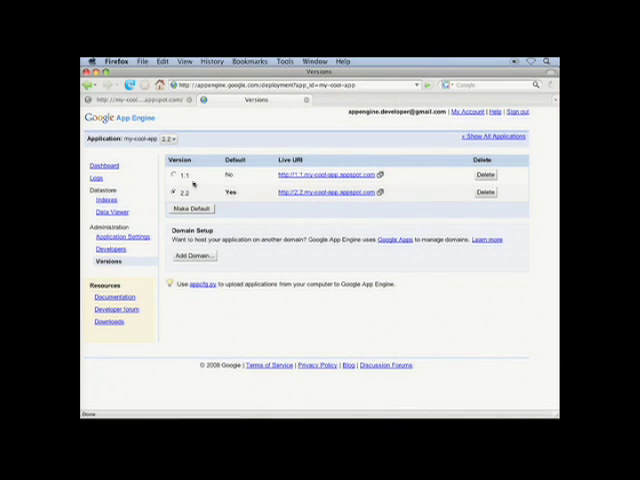
Make version 1.1 the default serving version in place of 2.2
left_click(171, 192)
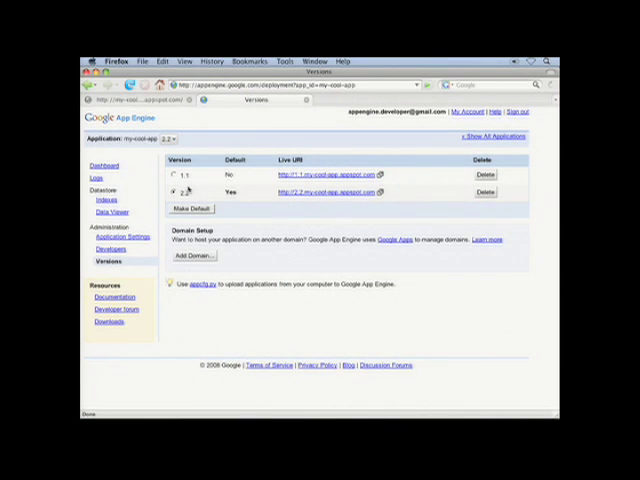
left_click(170, 175)
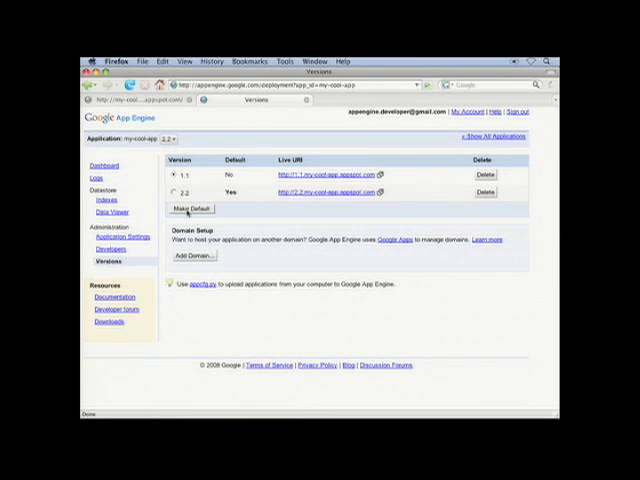
left_click(190, 209)
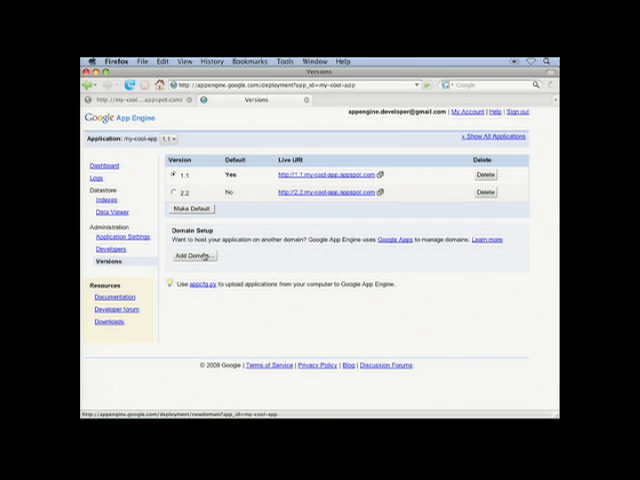
Add adomainthatown.com as the app's custom Google Apps domain
left_click(190, 255)
type("jedomainthatown.com")
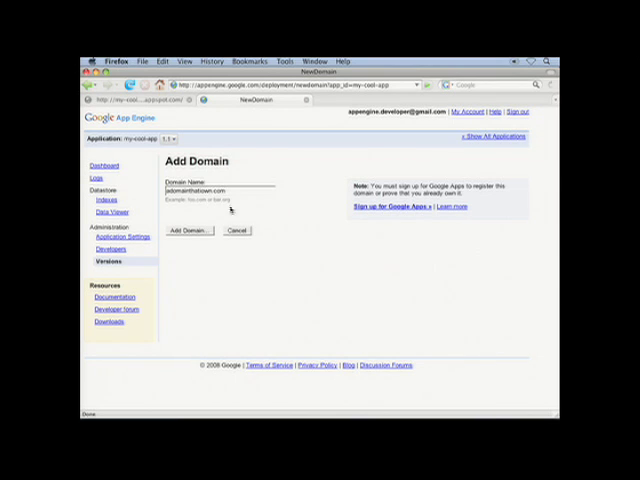
left_click(185, 230)
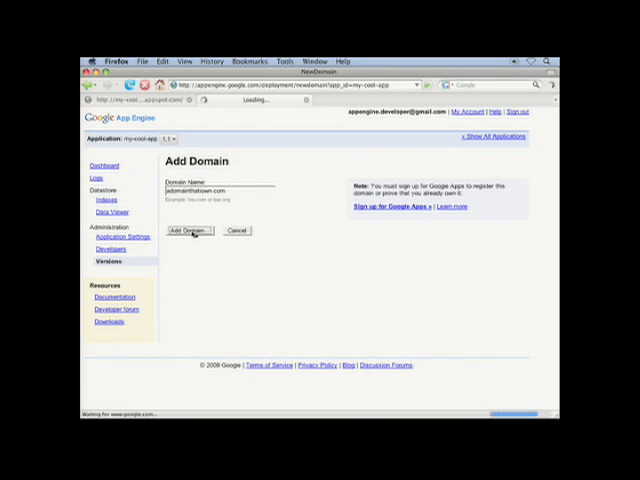
left_click(185, 230)
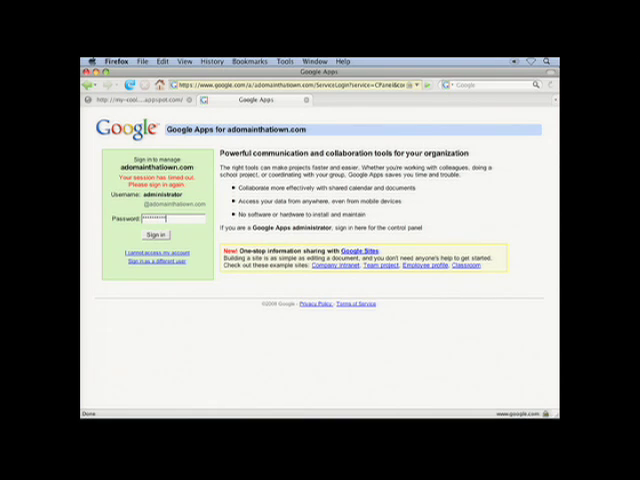
left_click(150, 227)
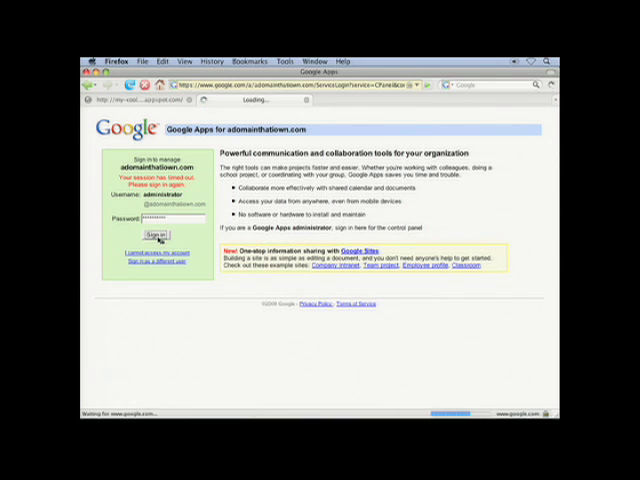
left_click(158, 225)
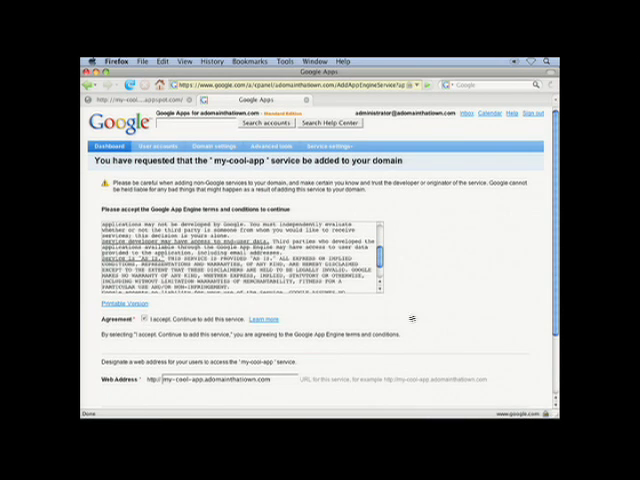
scroll("down", 3)
type("www")
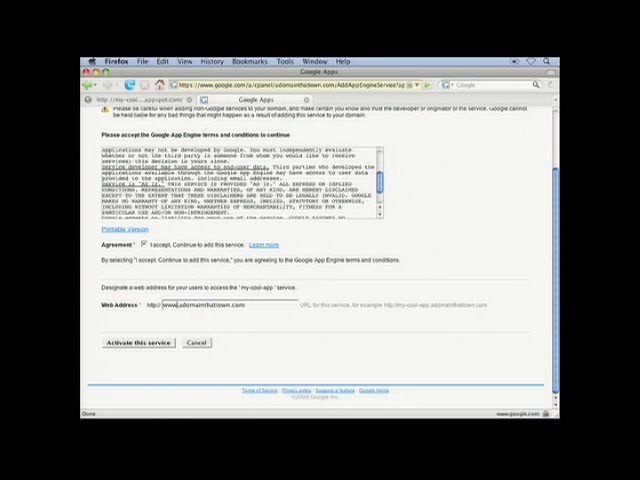
left_click(139, 342)
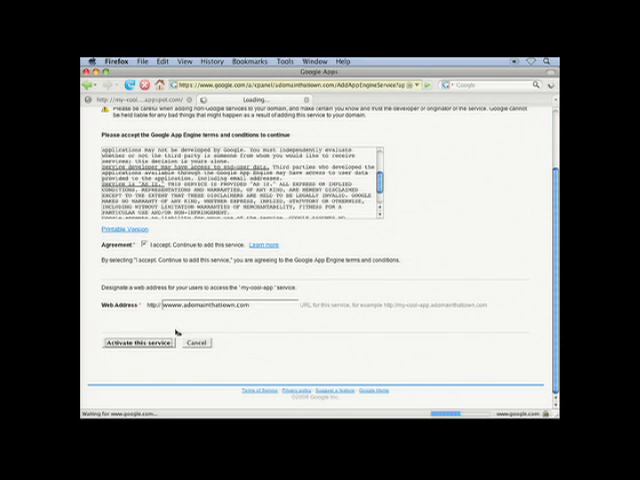
left_click(141, 343)
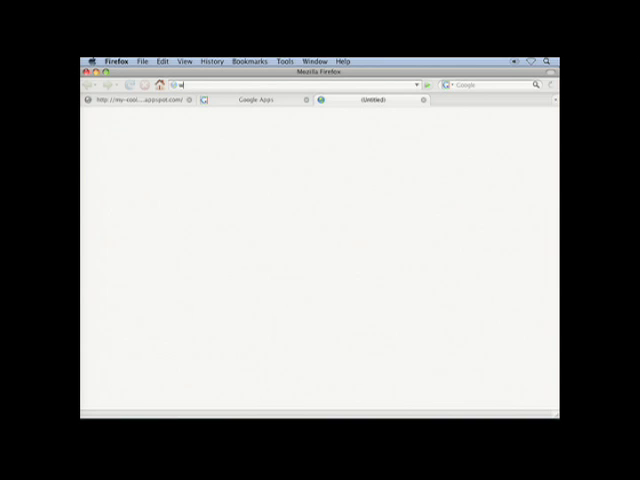
type("ww.")
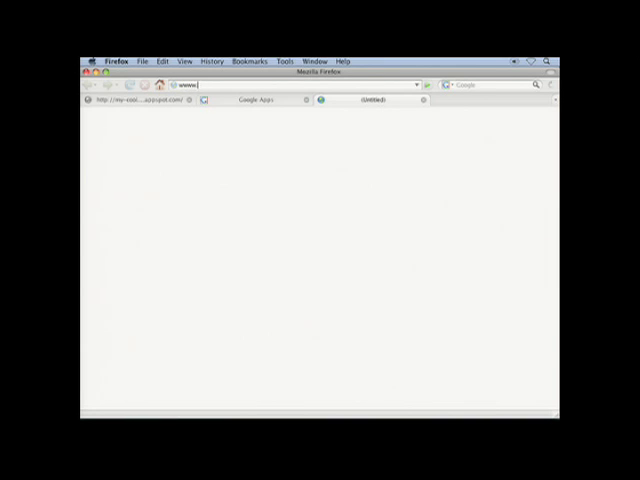
type("z")
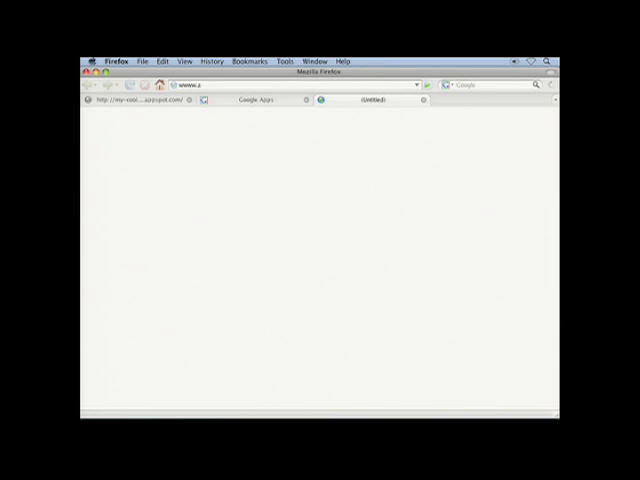
type("adoman")
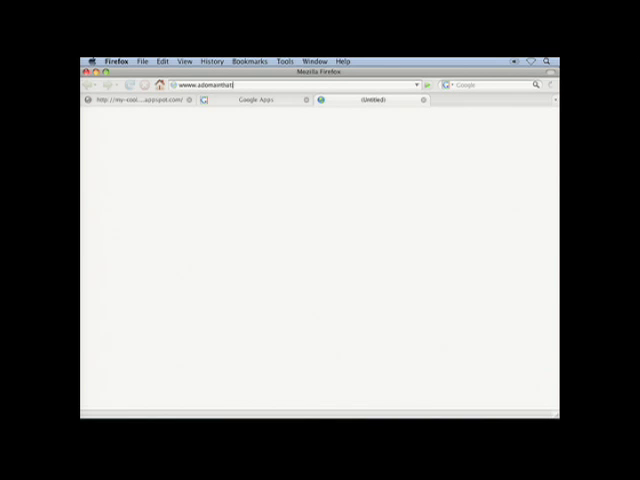
key("Return")
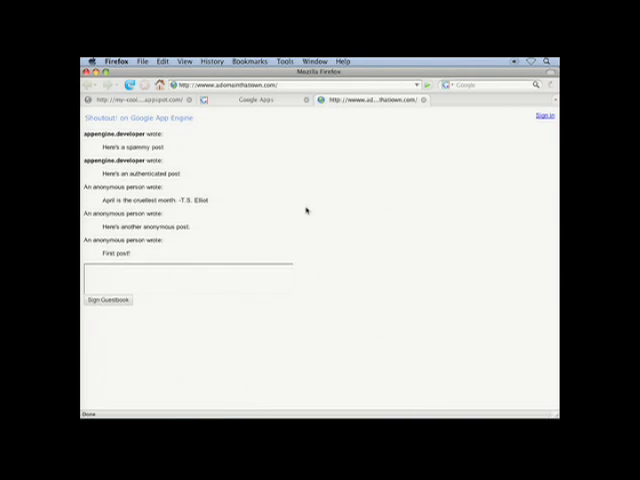
left_click(541, 116)
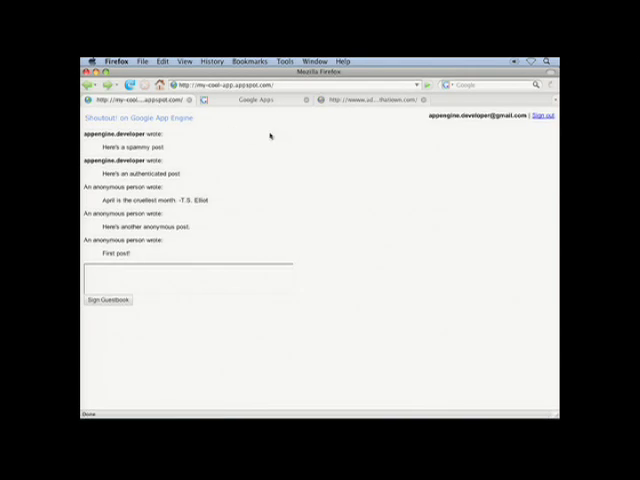